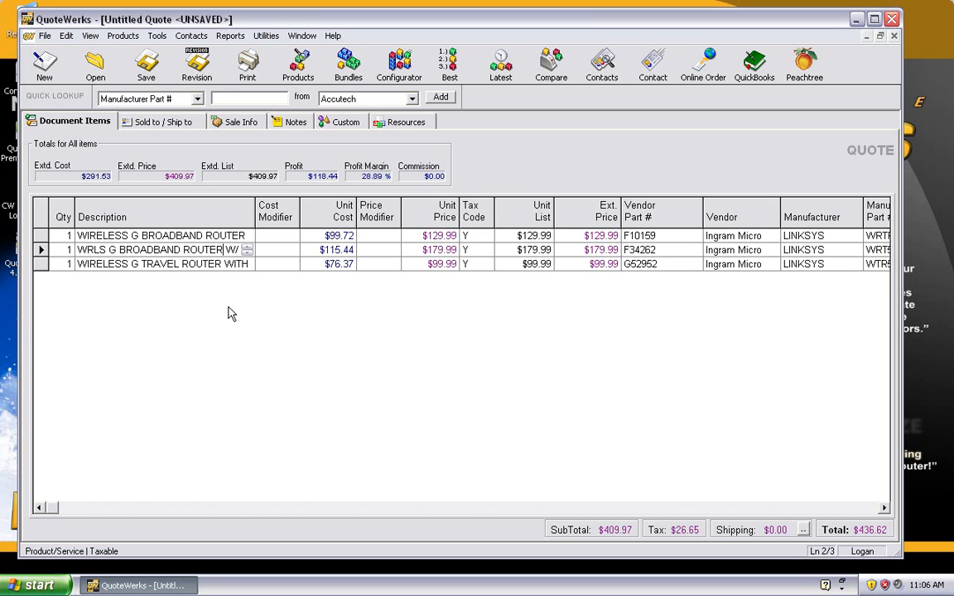
{"action": "mouse_move", "coordinate": [231, 322]}
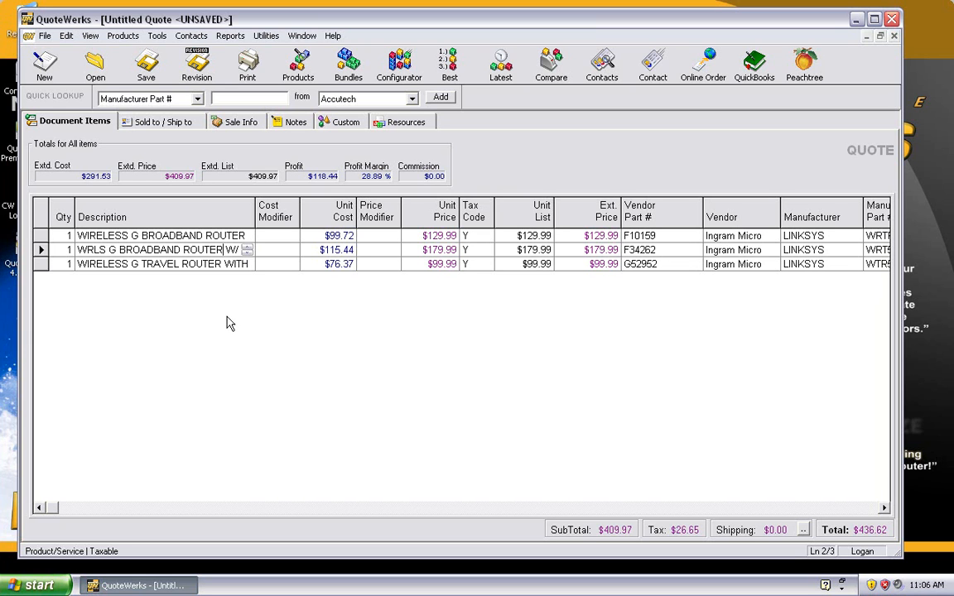
{"action": "mouse_move", "coordinate": [224, 314]}
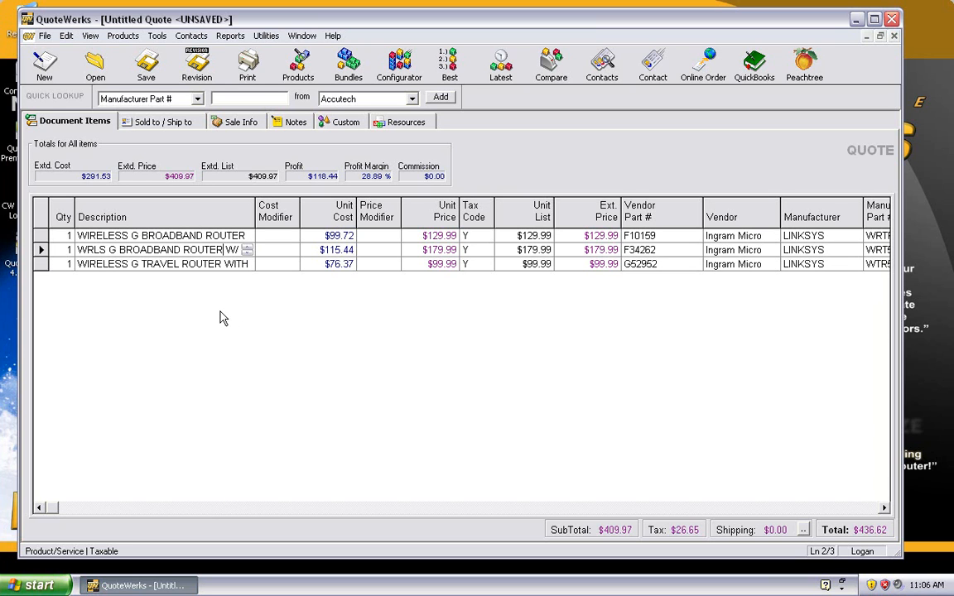
{"action": "mouse_move", "coordinate": [209, 332]}
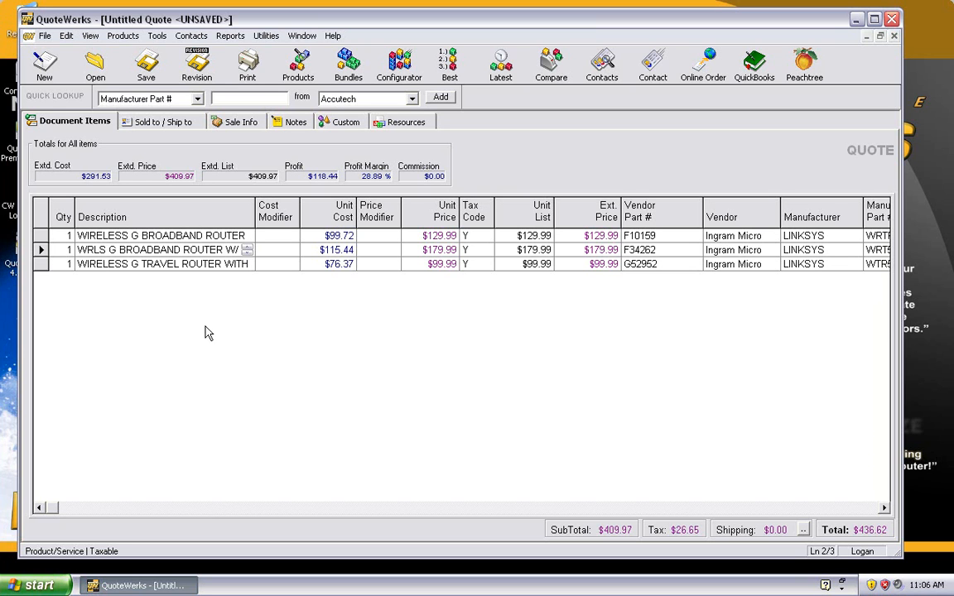
{"action": "mouse_move", "coordinate": [203, 337]}
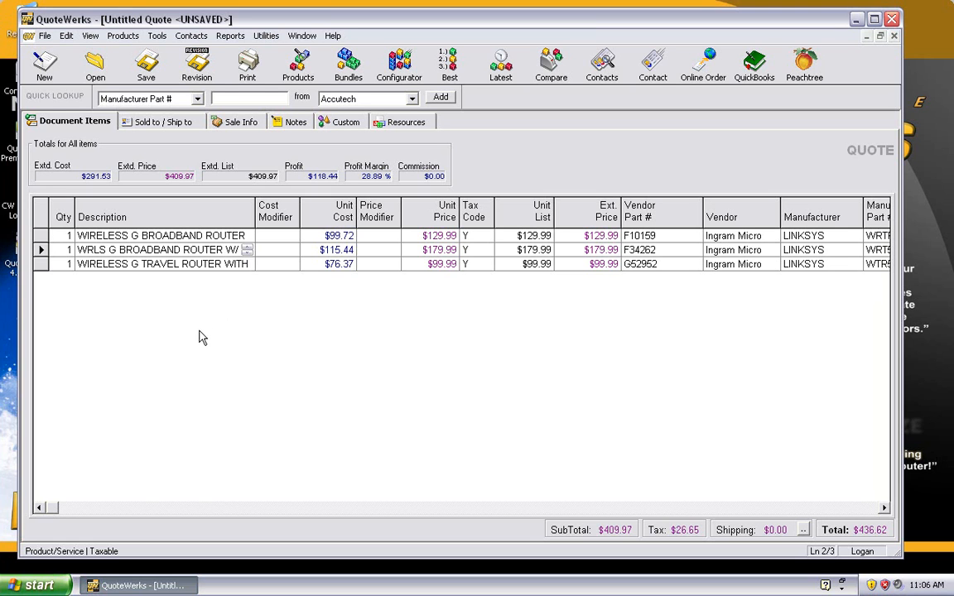
{"action": "mouse_move", "coordinate": [325, 94]}
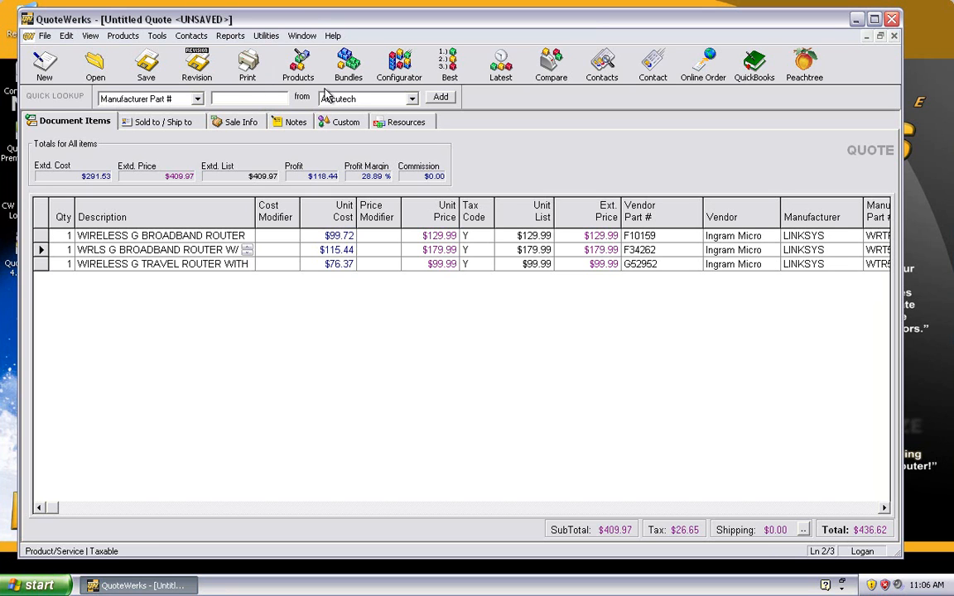
Step: Search Product Lookup for manufacturer Linksys with description Router, returning 27 Ingram Micro matches
{"action": "left_click", "coordinate": [297, 65]}
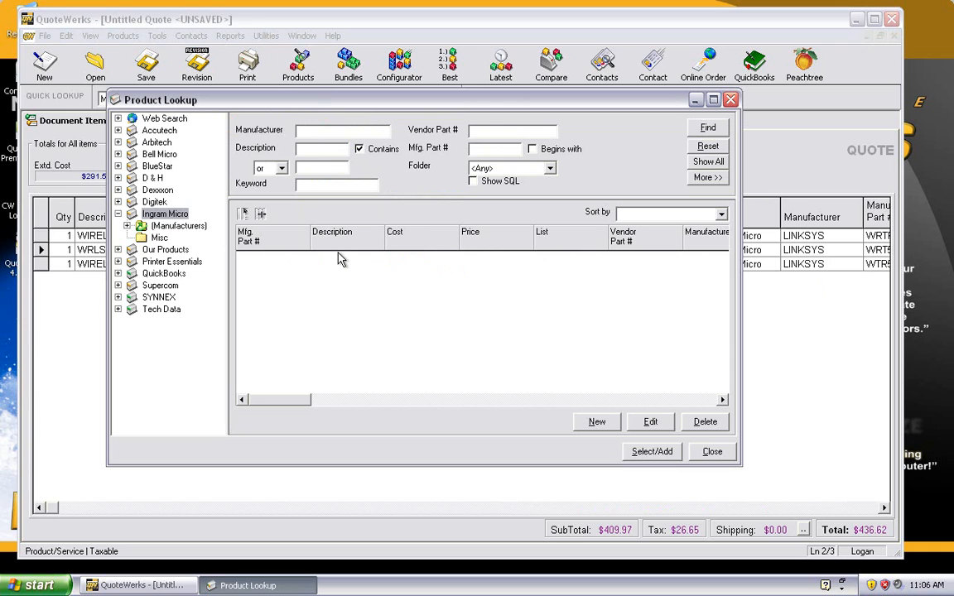
{"action": "mouse_move", "coordinate": [271, 286]}
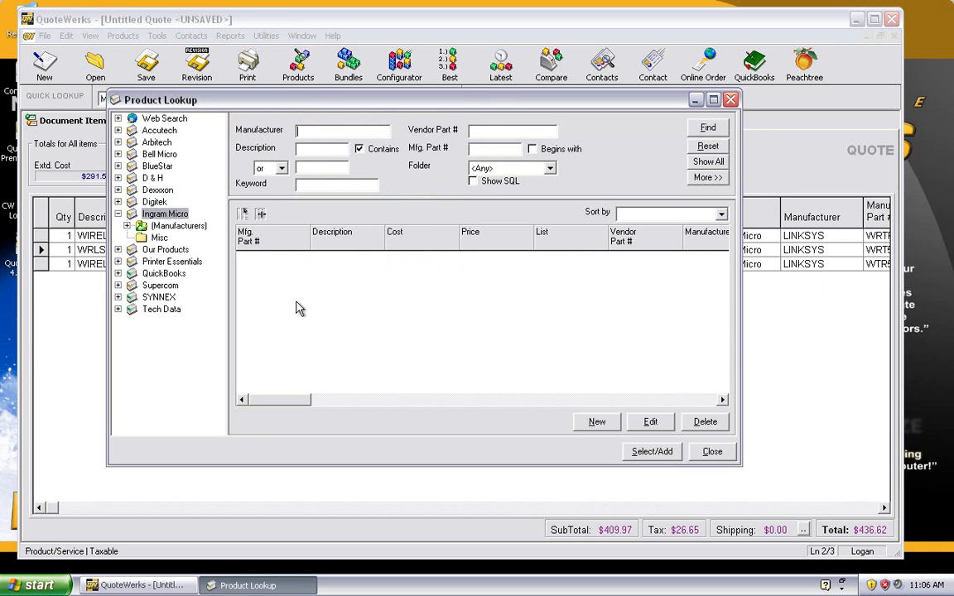
{"action": "mouse_move", "coordinate": [323, 147]}
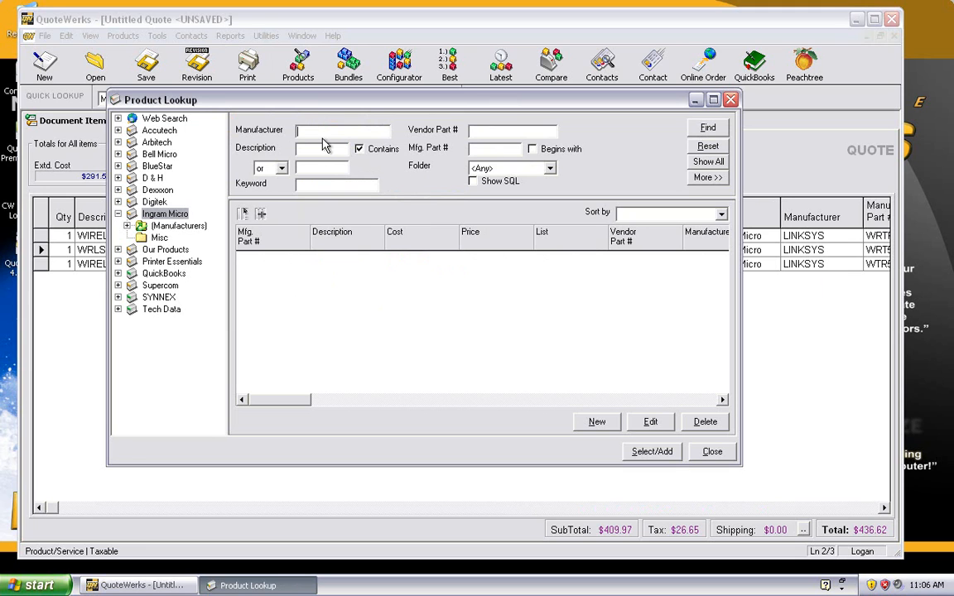
{"action": "type", "text": "Linksys"}
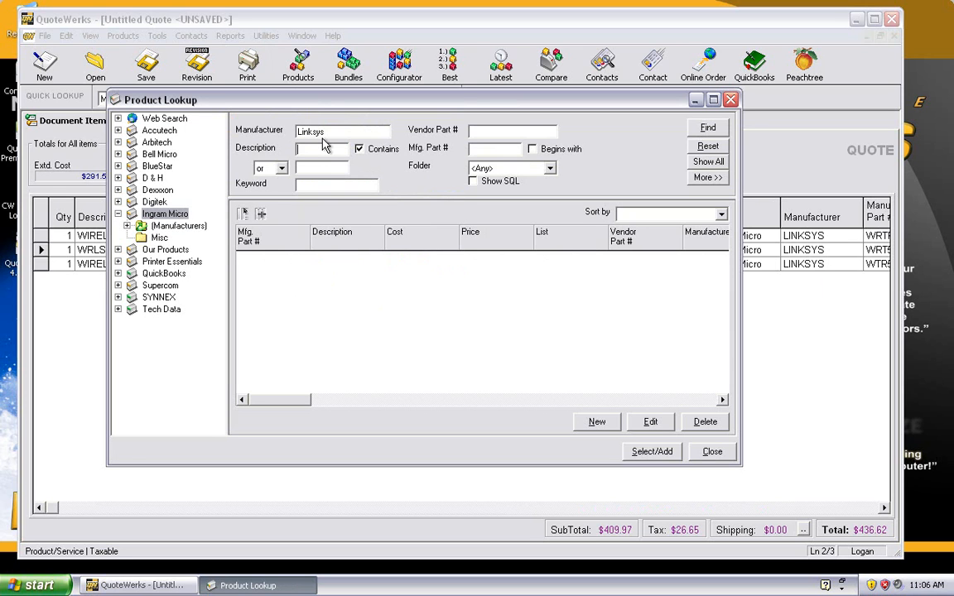
{"action": "type", "text": "Router"}
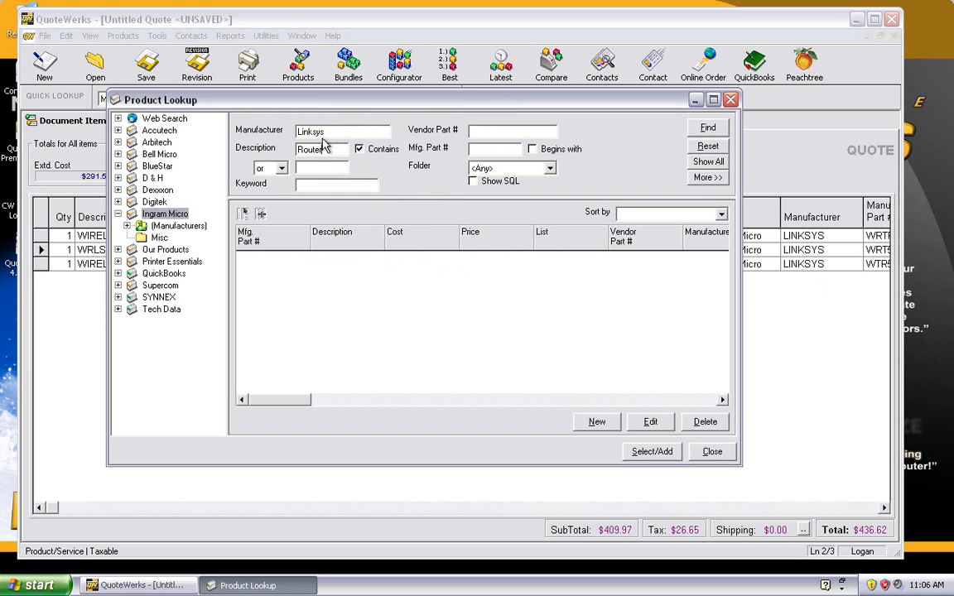
{"action": "left_click", "coordinate": [707, 126]}
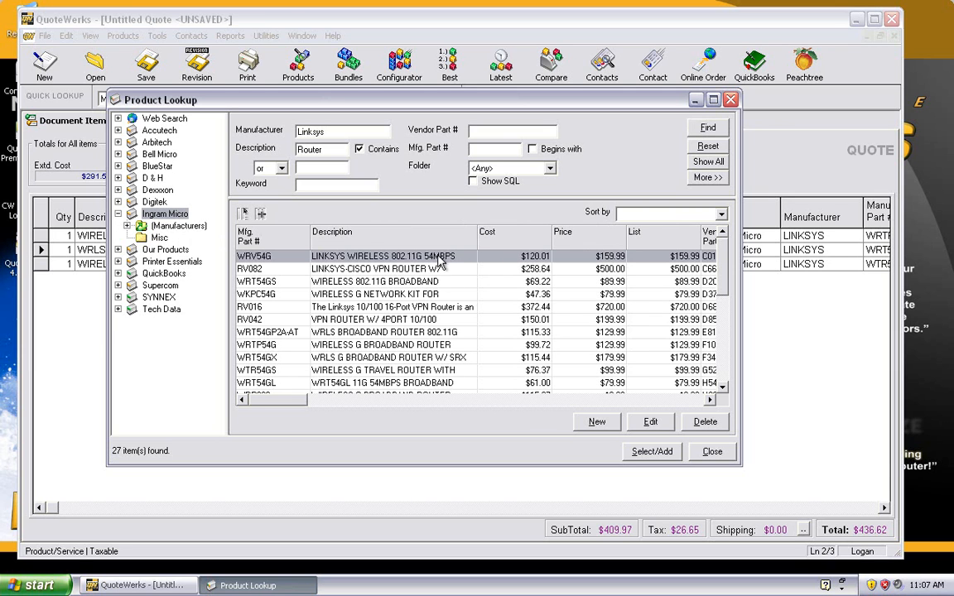
{"action": "mouse_move", "coordinate": [406, 267]}
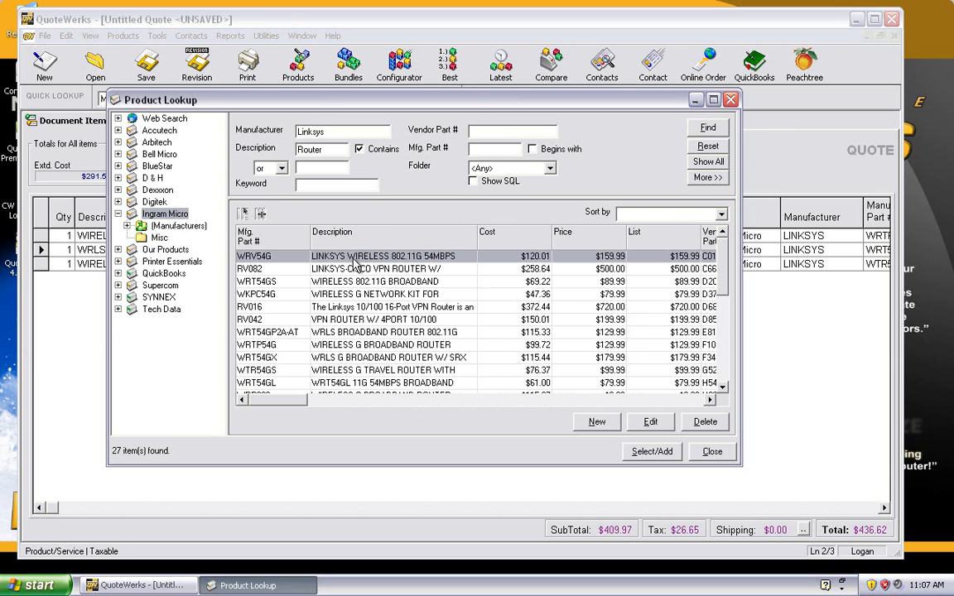
Step: Fetch Real-time Product Content for the WRV54G row from its context menu
{"action": "right_click", "coordinate": [356, 256]}
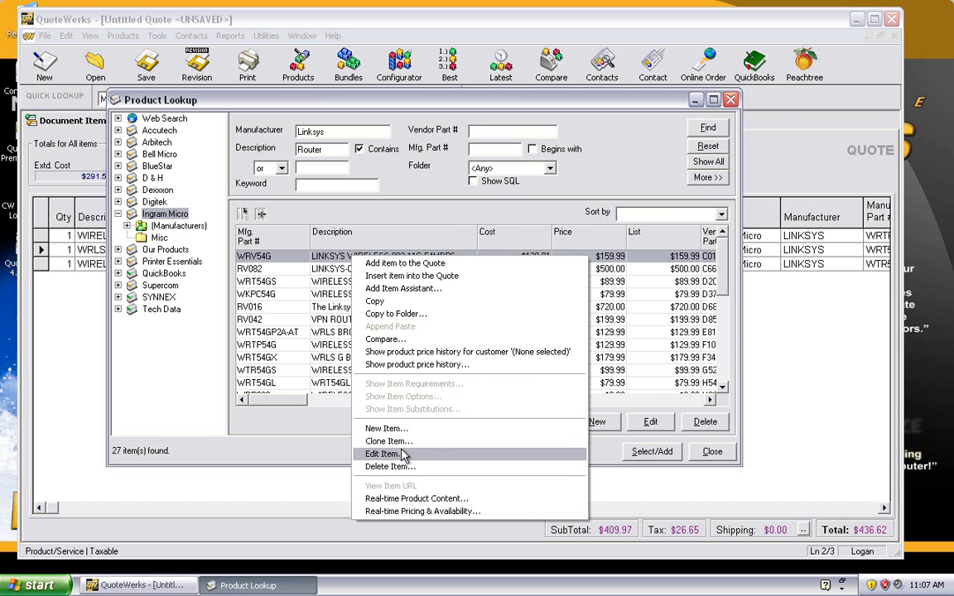
{"action": "mouse_move", "coordinate": [415, 499]}
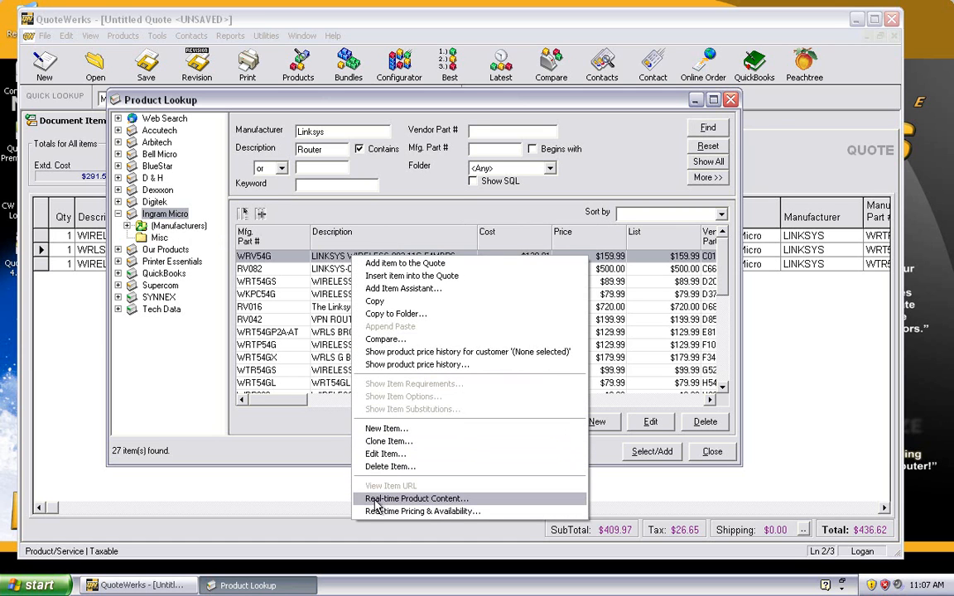
{"action": "left_click", "coordinate": [416, 499]}
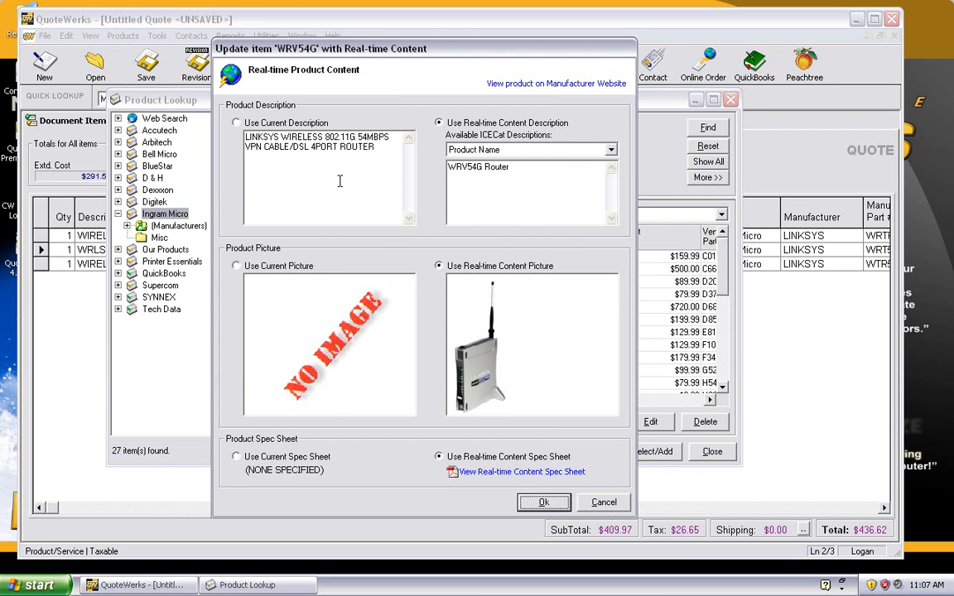
{"action": "mouse_move", "coordinate": [291, 114]}
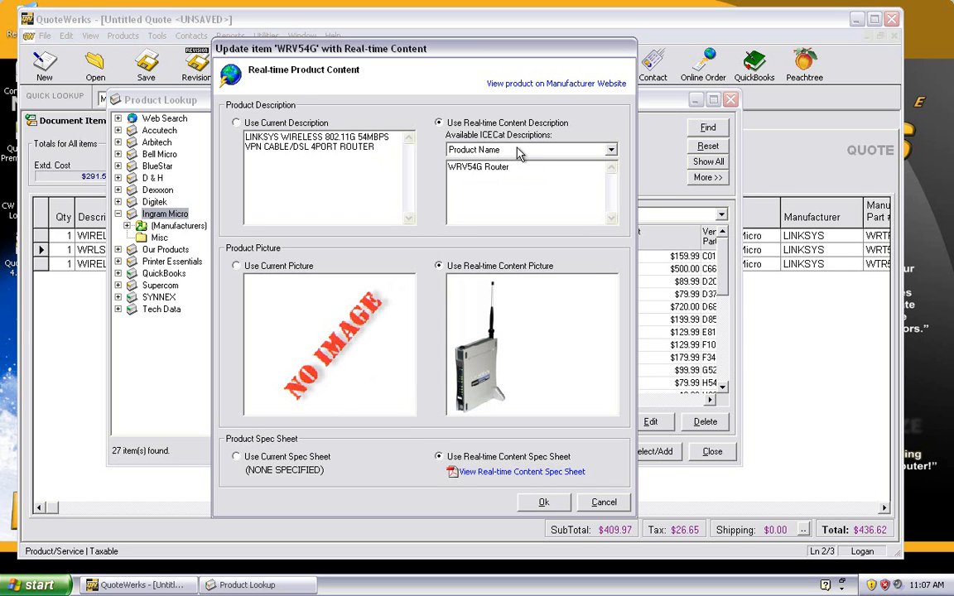
Step: Choose the ICEcat Short Description for WRV54G and view its real-time spec sheet PDF
{"action": "left_click", "coordinate": [513, 150]}
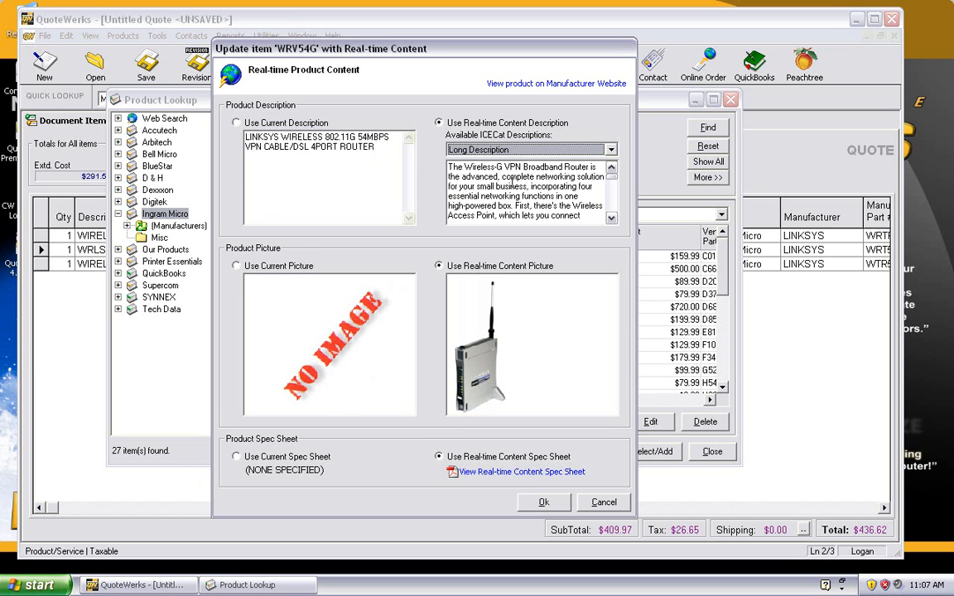
{"action": "scroll", "scroll_direction": "down", "scroll_amount": 3}
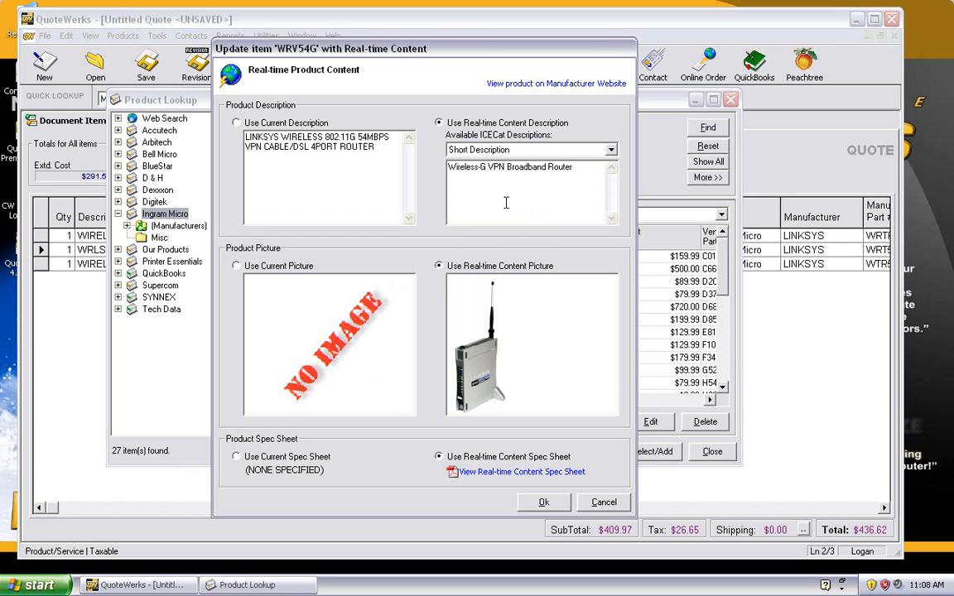
{"action": "mouse_move", "coordinate": [477, 226]}
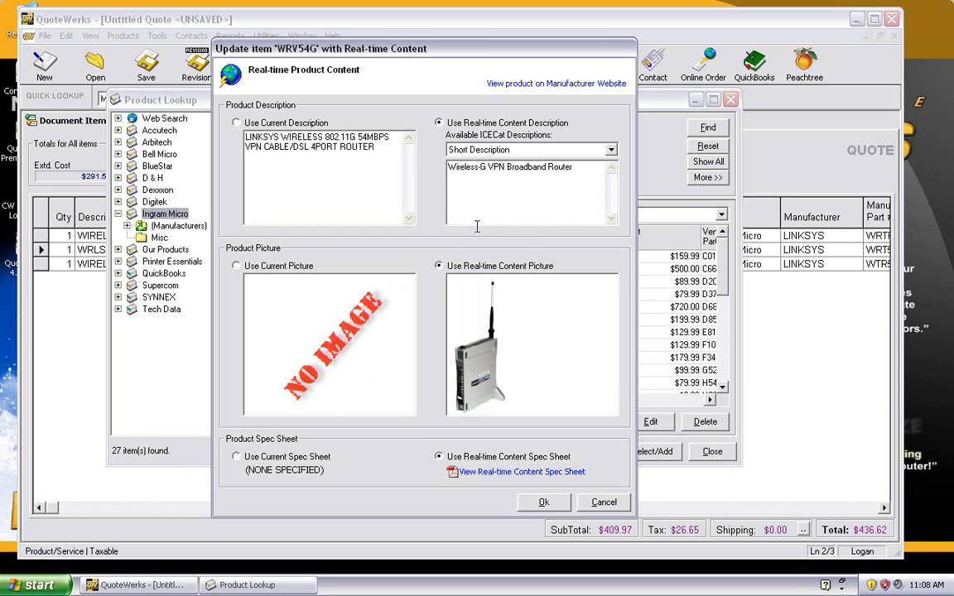
{"action": "mouse_move", "coordinate": [501, 376]}
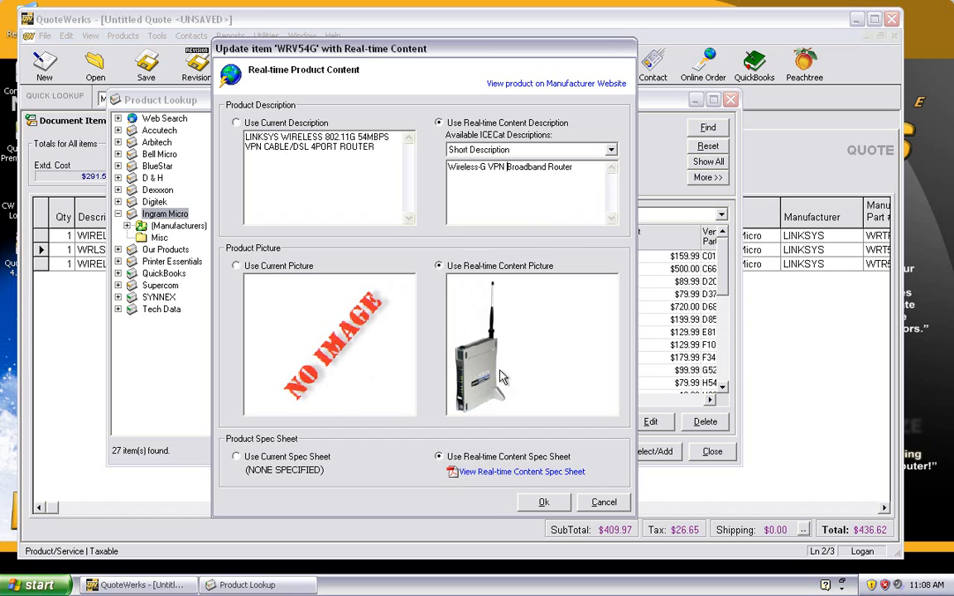
{"action": "mouse_move", "coordinate": [493, 349]}
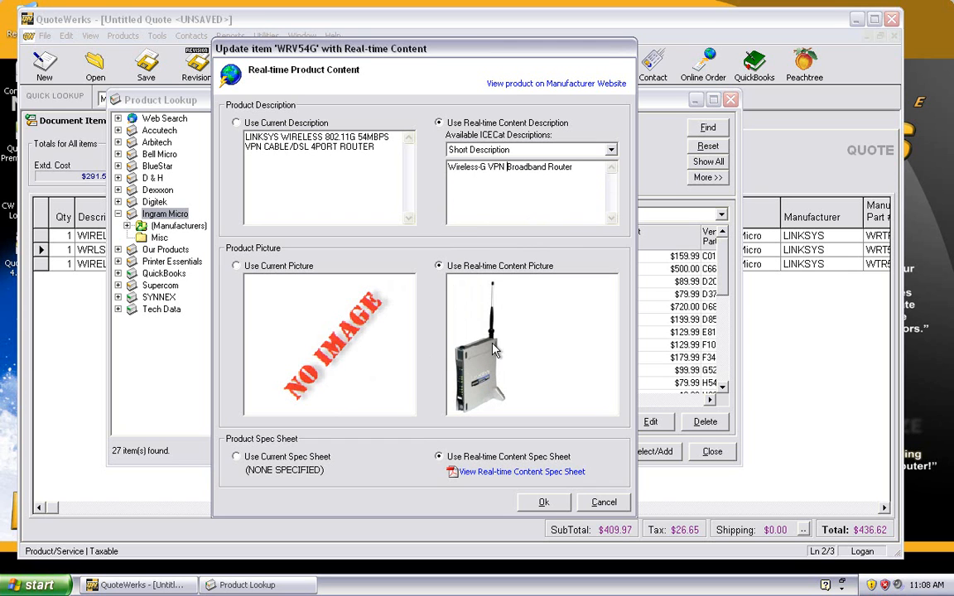
{"action": "mouse_move", "coordinate": [491, 346]}
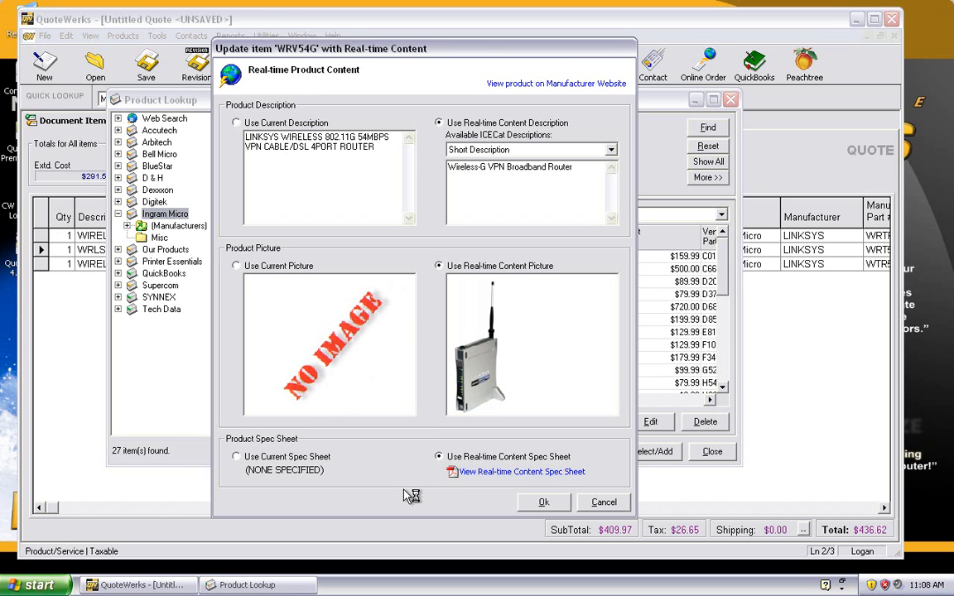
{"action": "left_click", "coordinate": [521, 471]}
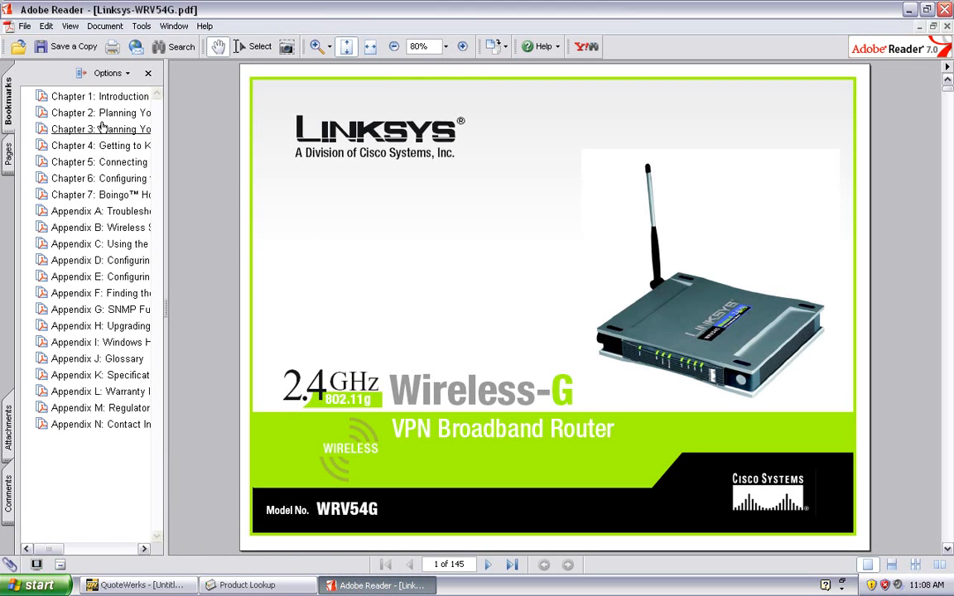
{"action": "mouse_move", "coordinate": [165, 299]}
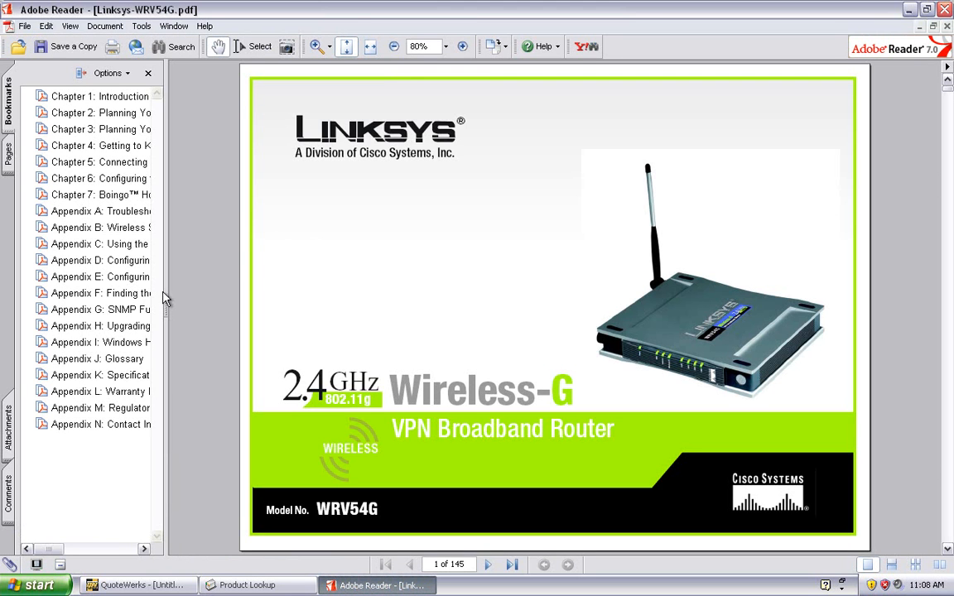
{"action": "mouse_move", "coordinate": [529, 143]}
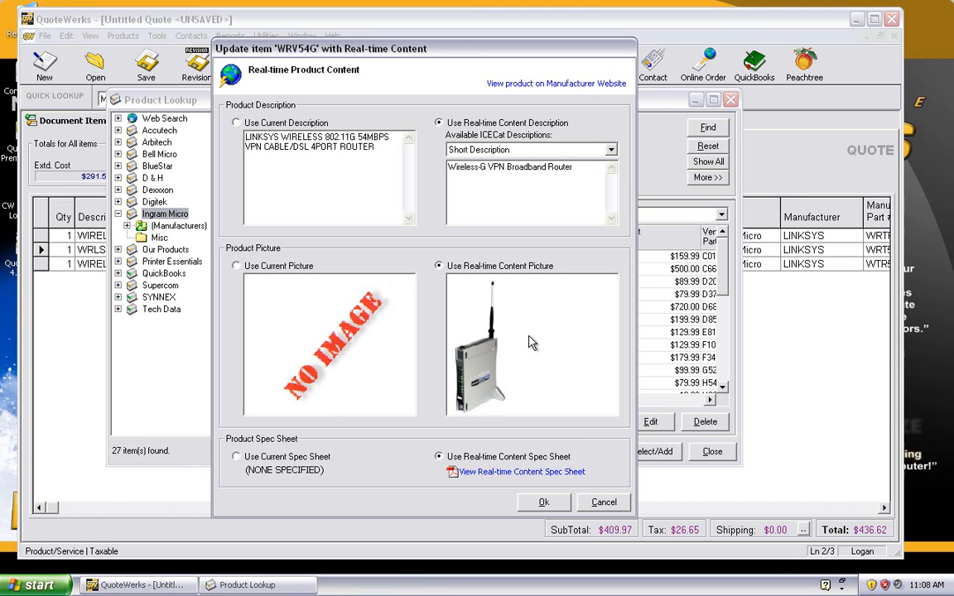
{"action": "mouse_move", "coordinate": [508, 101]}
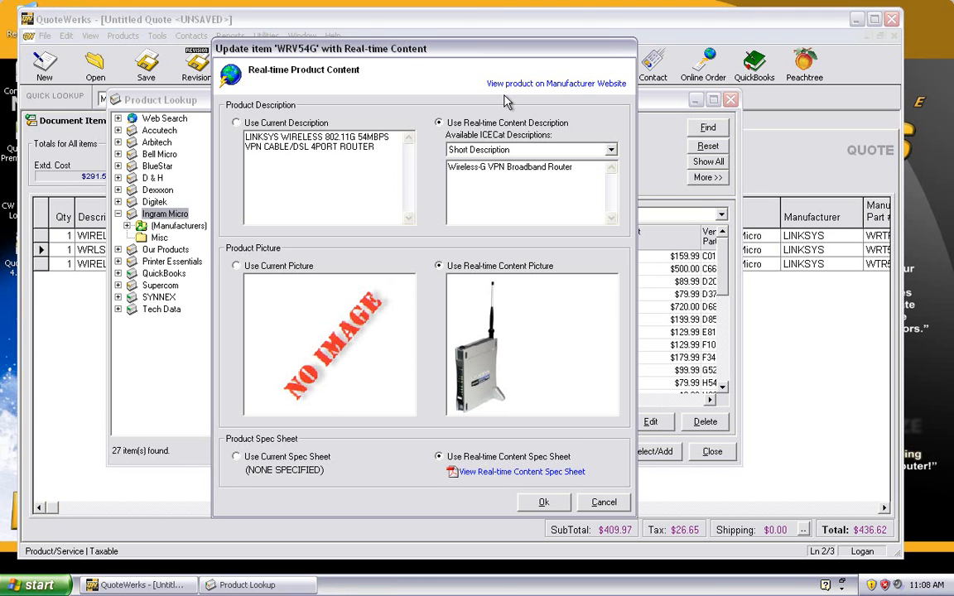
{"action": "mouse_move", "coordinate": [521, 87]}
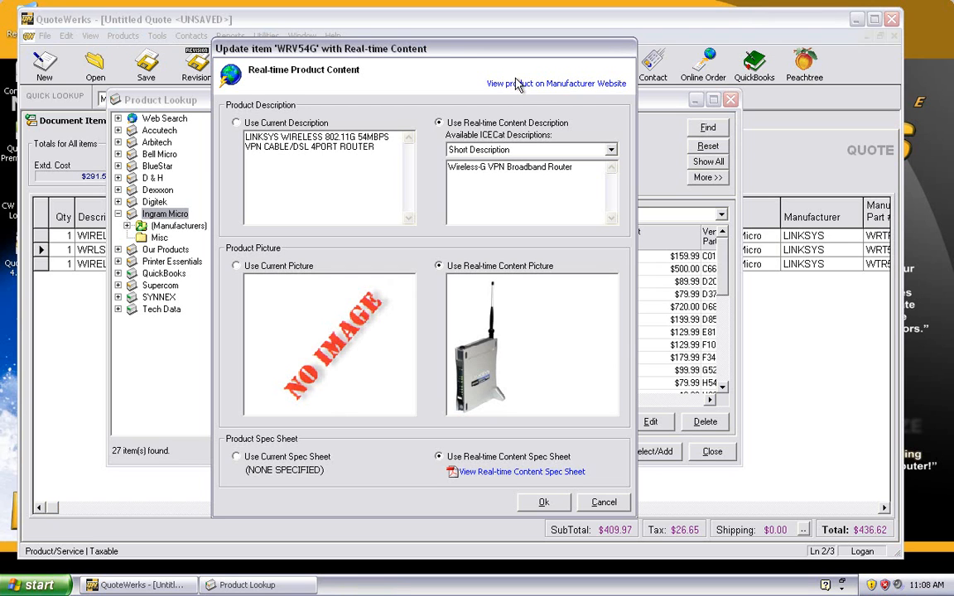
{"action": "mouse_move", "coordinate": [511, 89]}
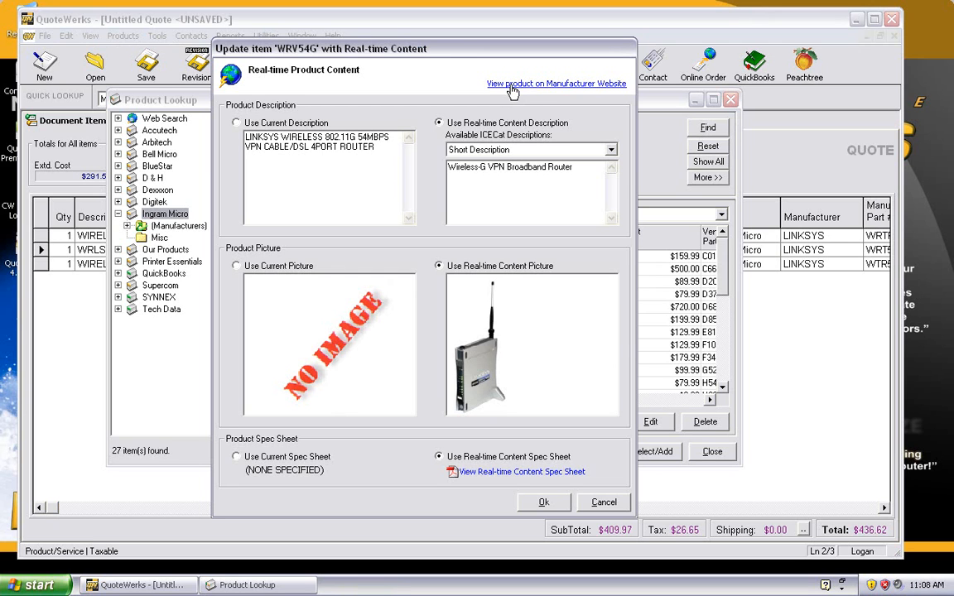
{"action": "mouse_move", "coordinate": [485, 346]}
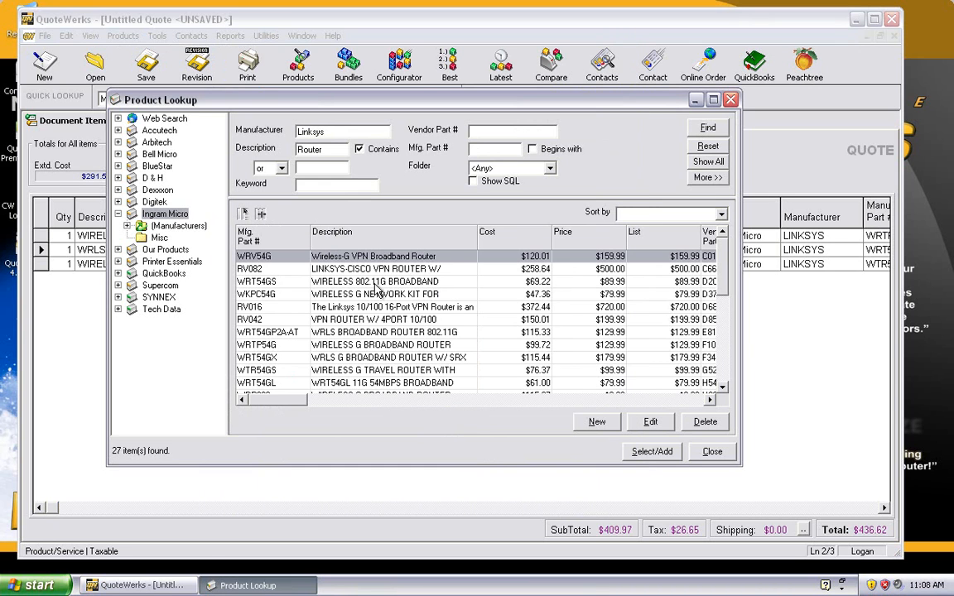
{"action": "mouse_move", "coordinate": [347, 259]}
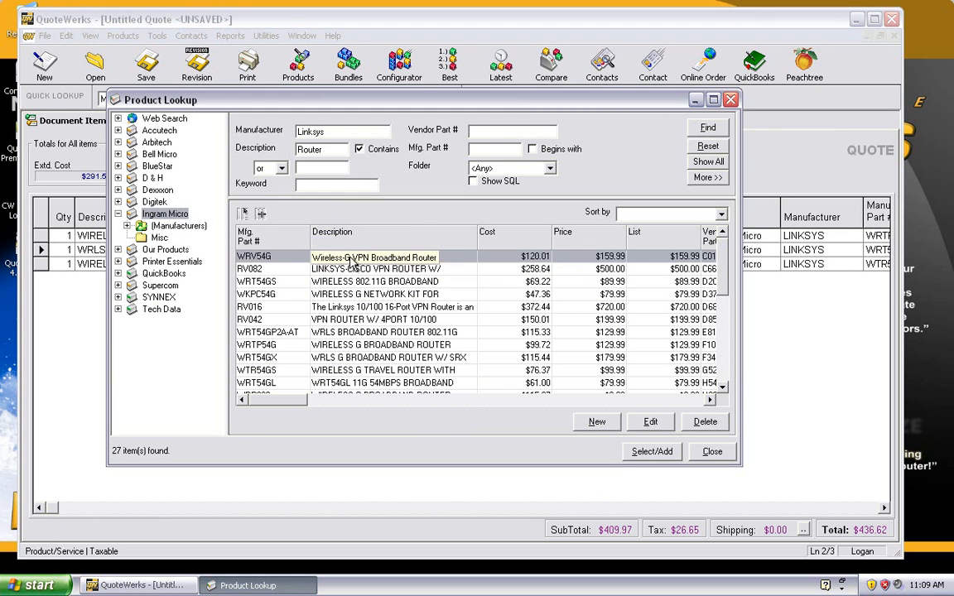
Step: Append the WRV54G router as the fourth quote line at $159.99, total $607.01
{"action": "double_click", "coordinate": [374, 257]}
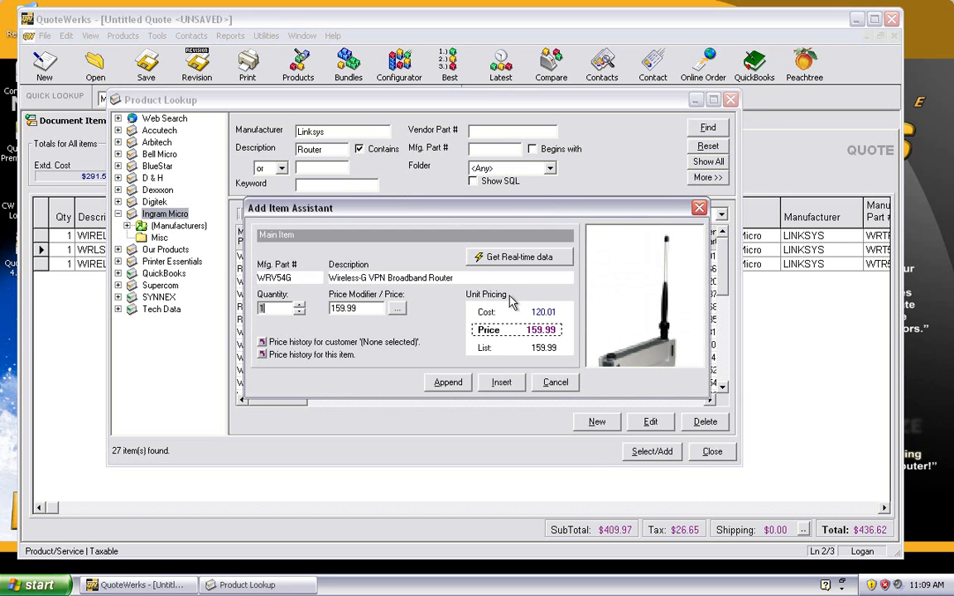
{"action": "left_click", "coordinate": [501, 382]}
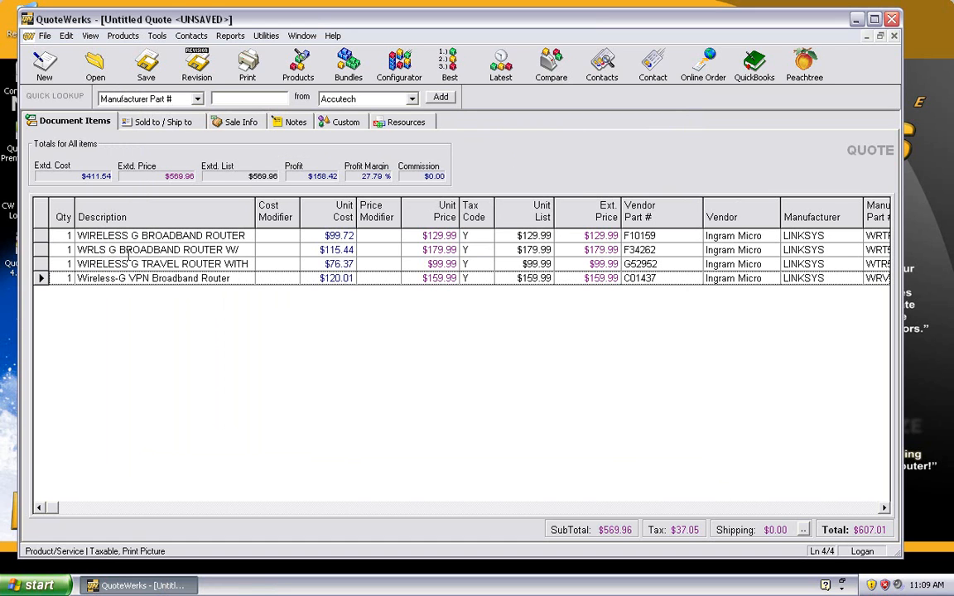
{"action": "mouse_move", "coordinate": [147, 278]}
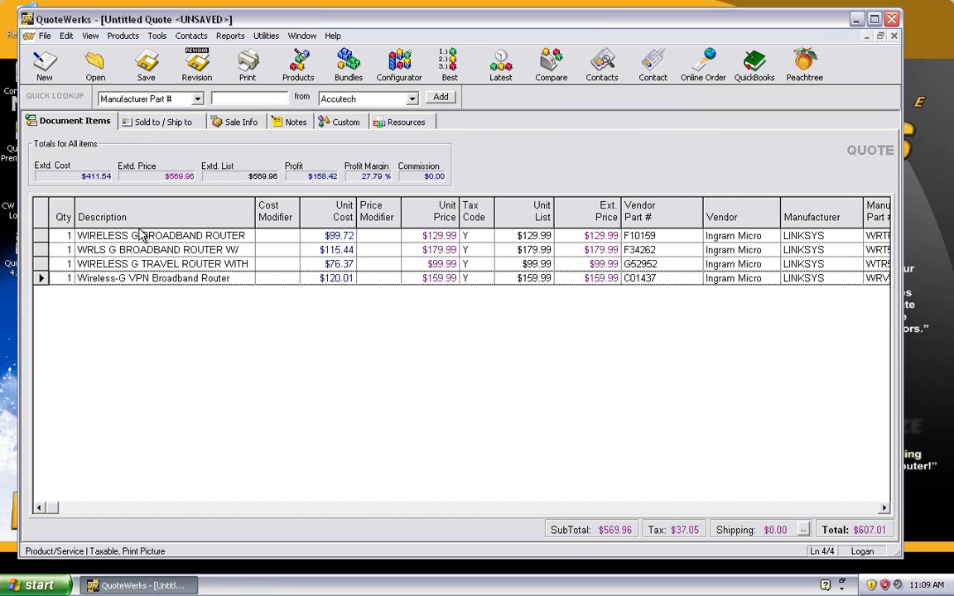
{"action": "mouse_move", "coordinate": [165, 193]}
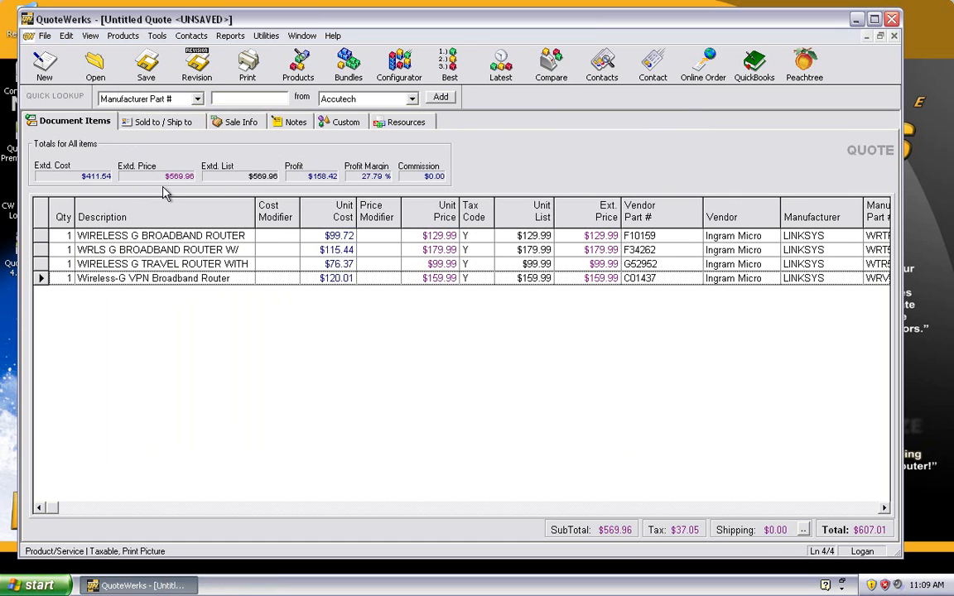
Step: Rename the first quote line to its ICEcat description 'Wireless-G Broadband Router + 2 Phone Ports'
{"action": "left_click", "coordinate": [162, 236]}
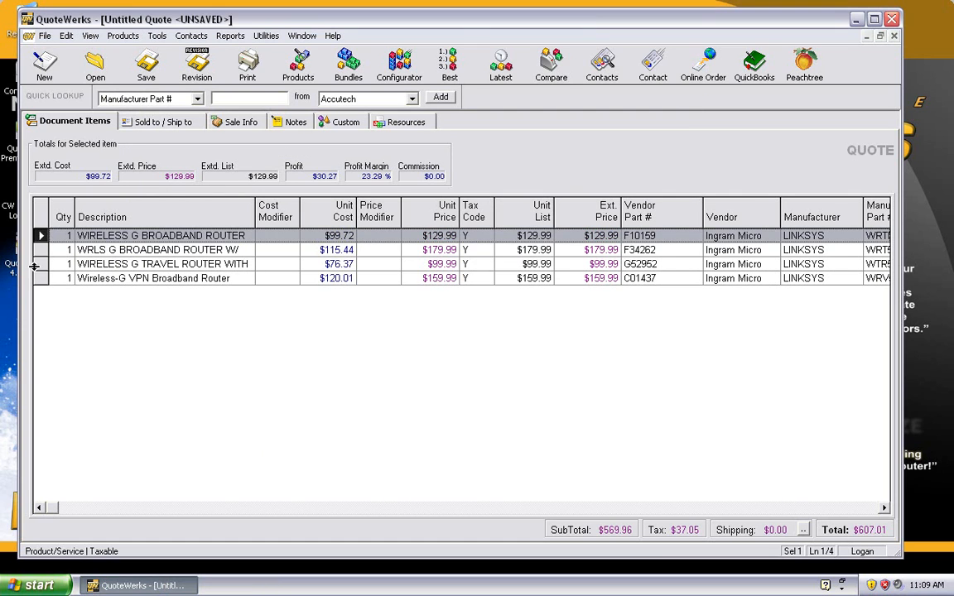
{"action": "left_click", "coordinate": [157, 35]}
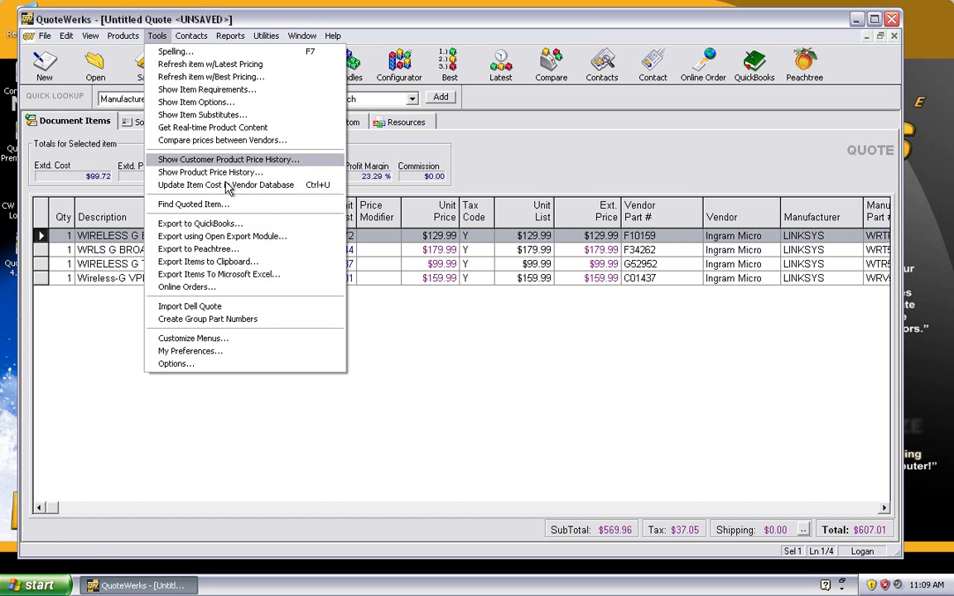
{"action": "mouse_move", "coordinate": [213, 128]}
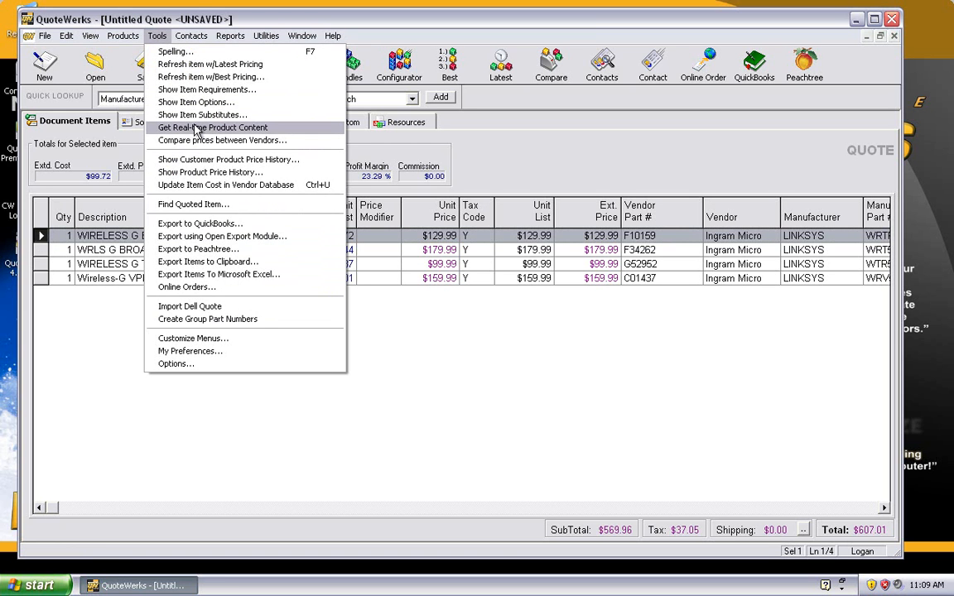
{"action": "left_click", "coordinate": [213, 126]}
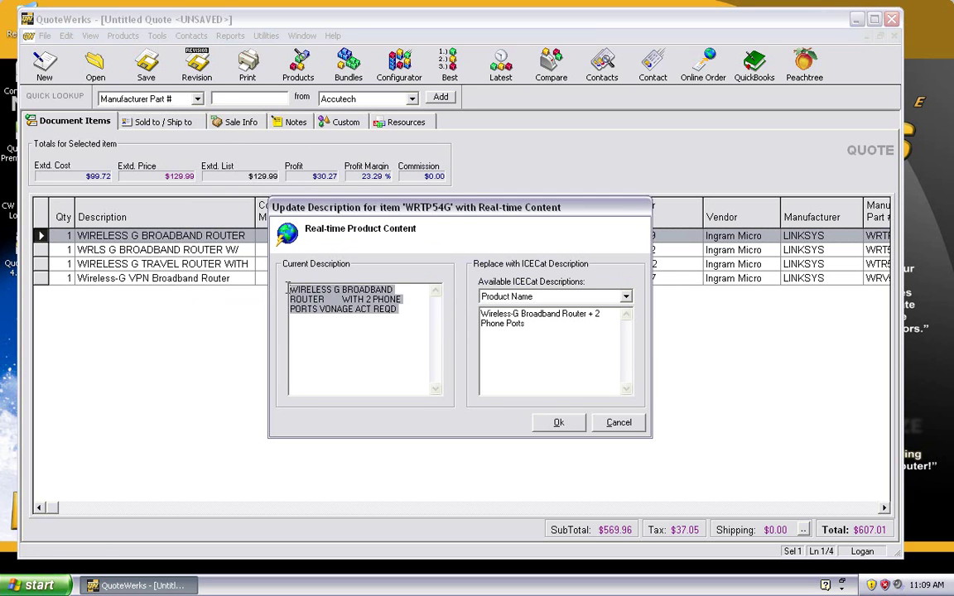
{"action": "left_click", "coordinate": [626, 297]}
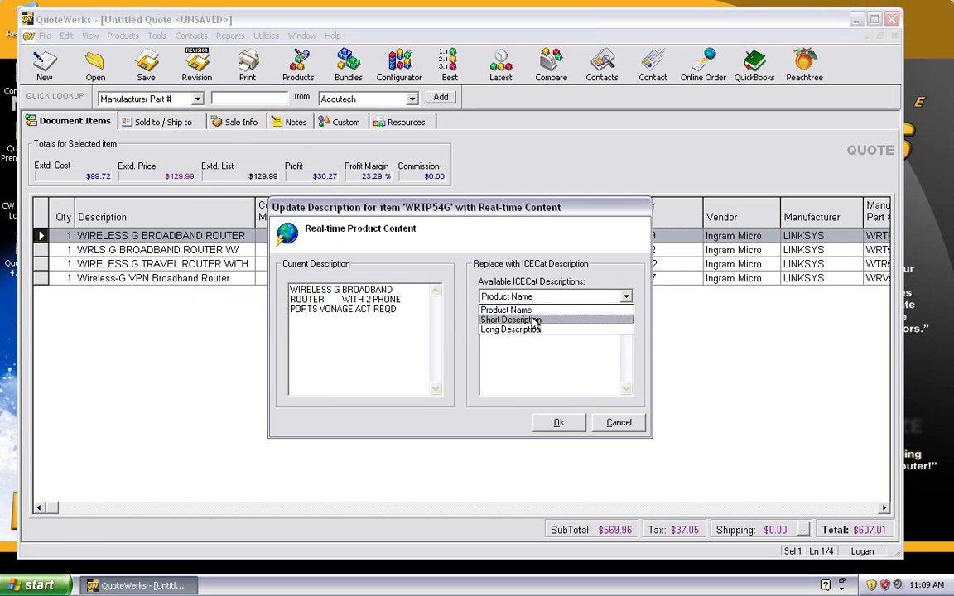
{"action": "left_click", "coordinate": [558, 423]}
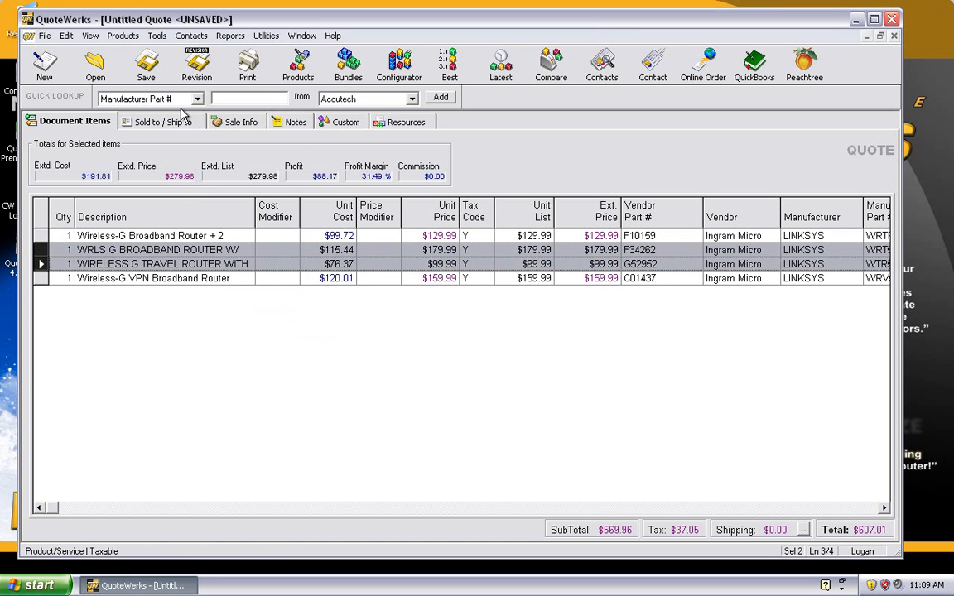
Step: Apply ICEcat short descriptions to quote lines two and three via Ok for All
{"action": "left_click", "coordinate": [157, 36]}
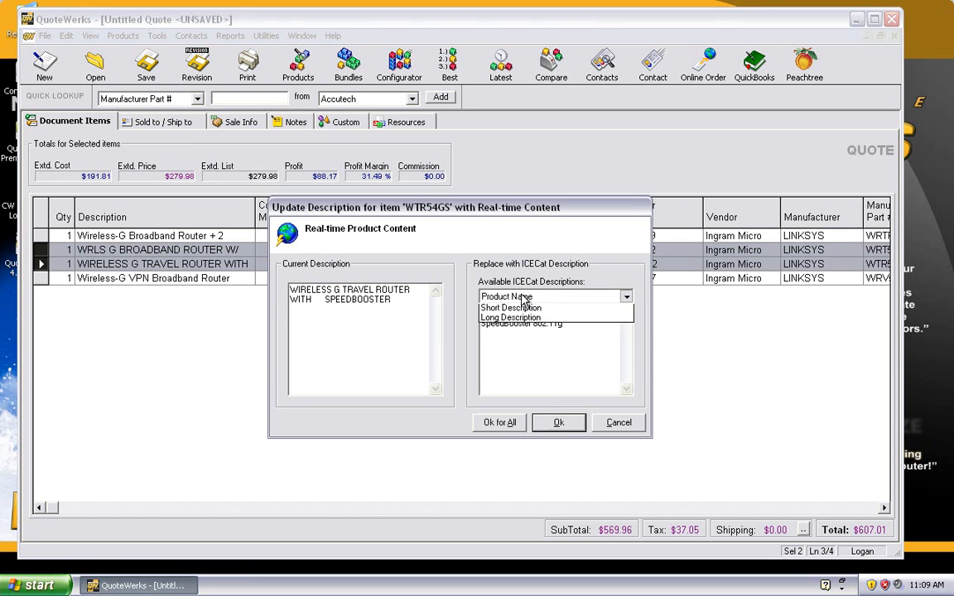
{"action": "left_click", "coordinate": [511, 307]}
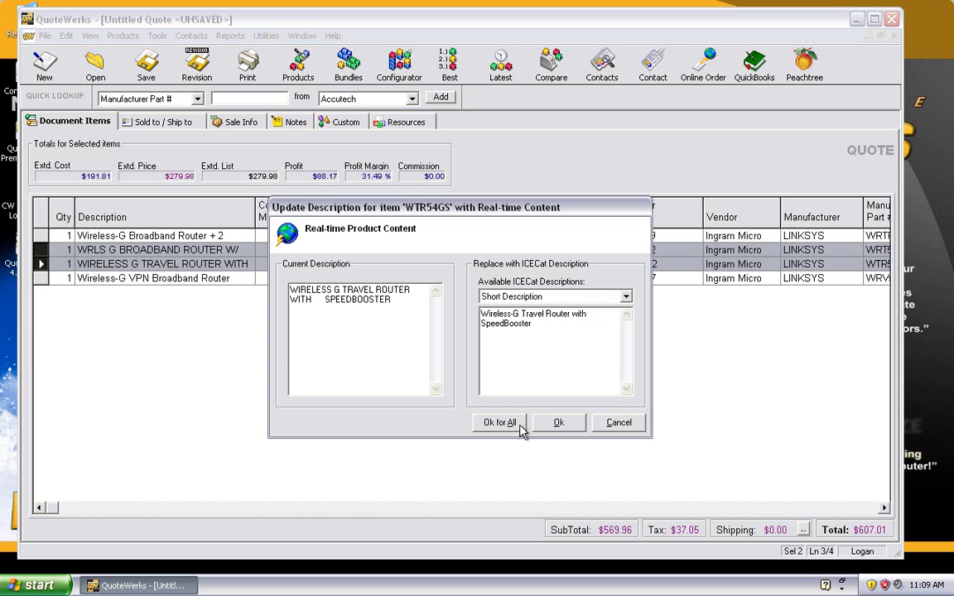
{"action": "mouse_move", "coordinate": [516, 357]}
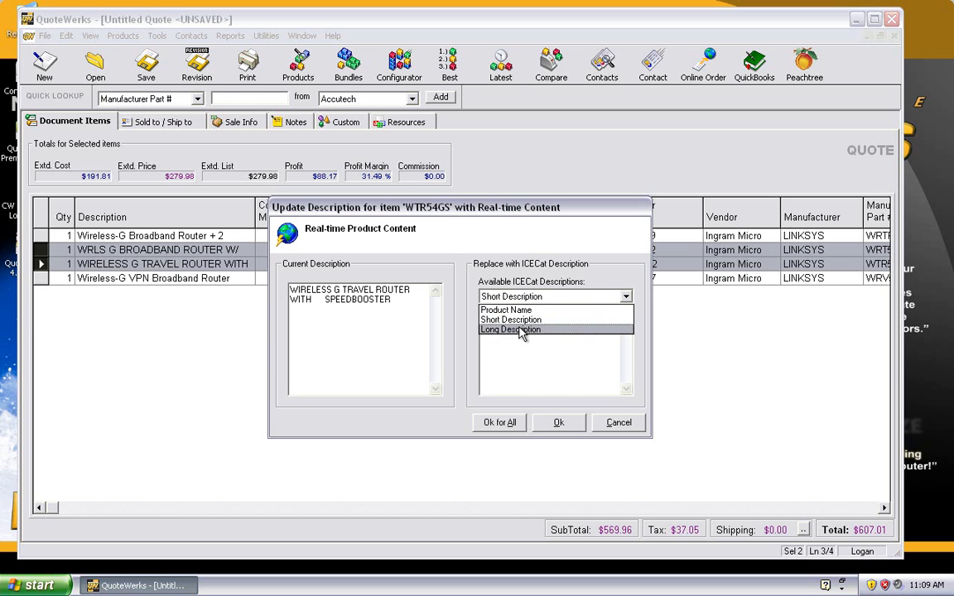
{"action": "left_click", "coordinate": [511, 320]}
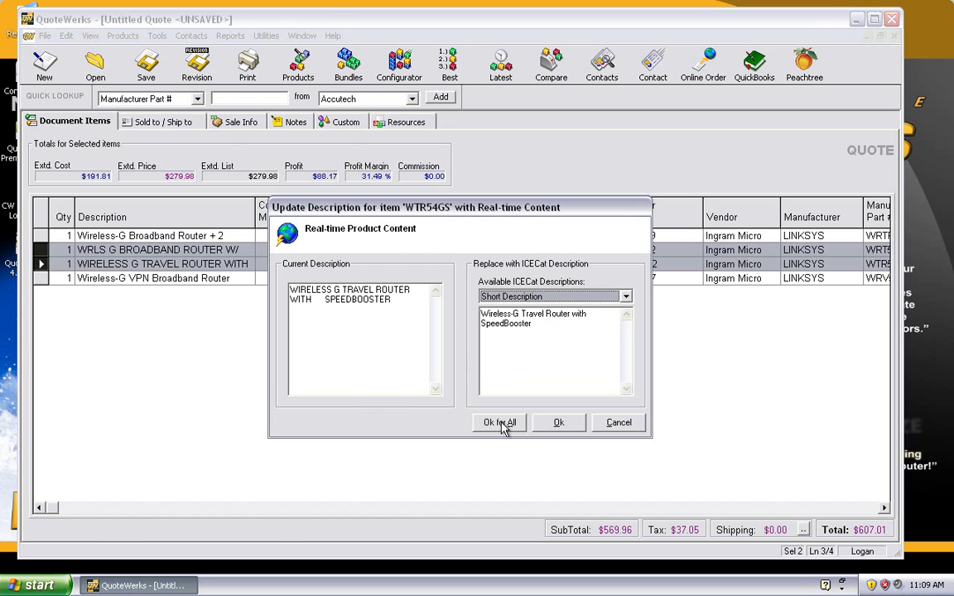
{"action": "left_click", "coordinate": [499, 422]}
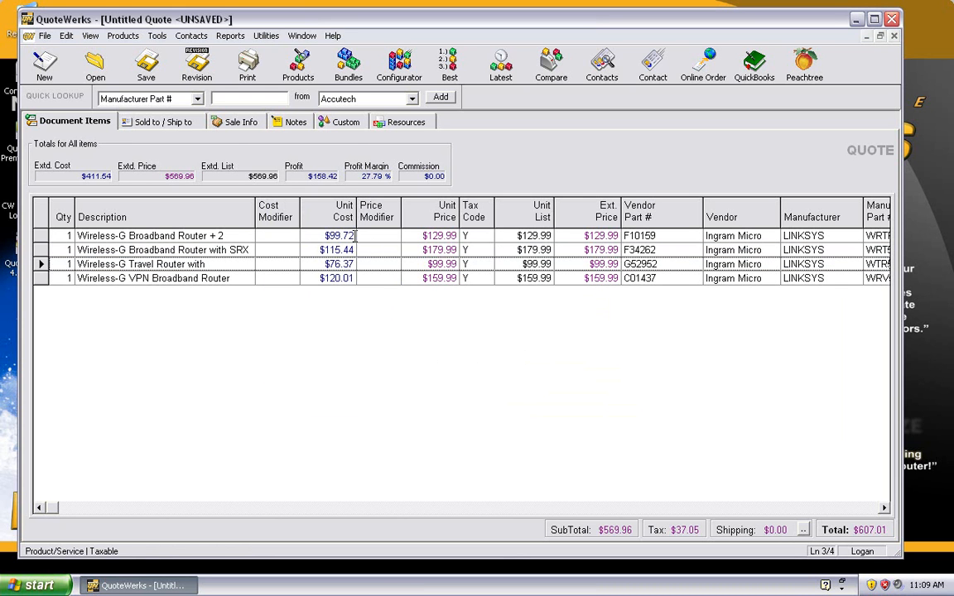
{"action": "mouse_move", "coordinate": [347, 339]}
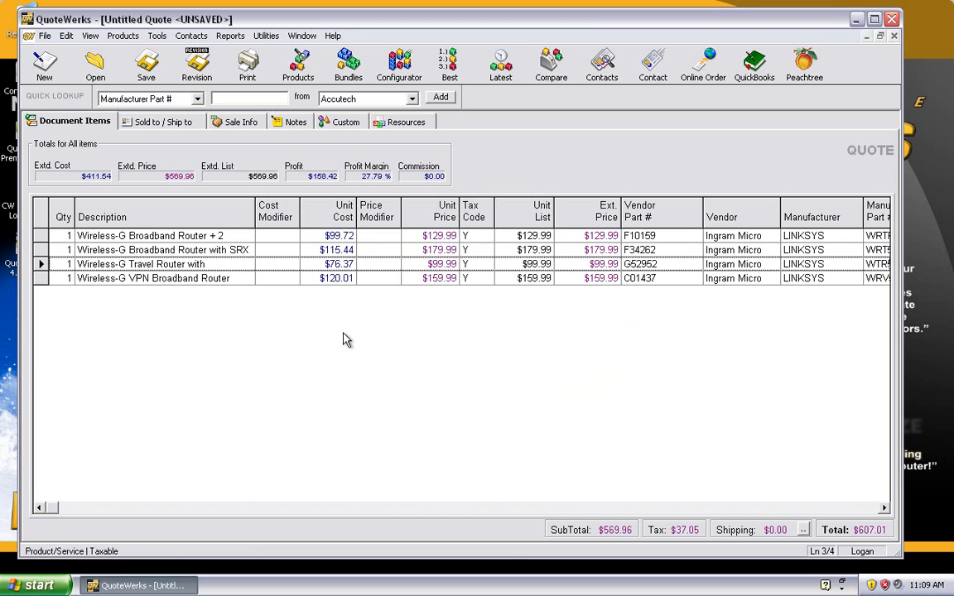
{"action": "mouse_move", "coordinate": [267, 302]}
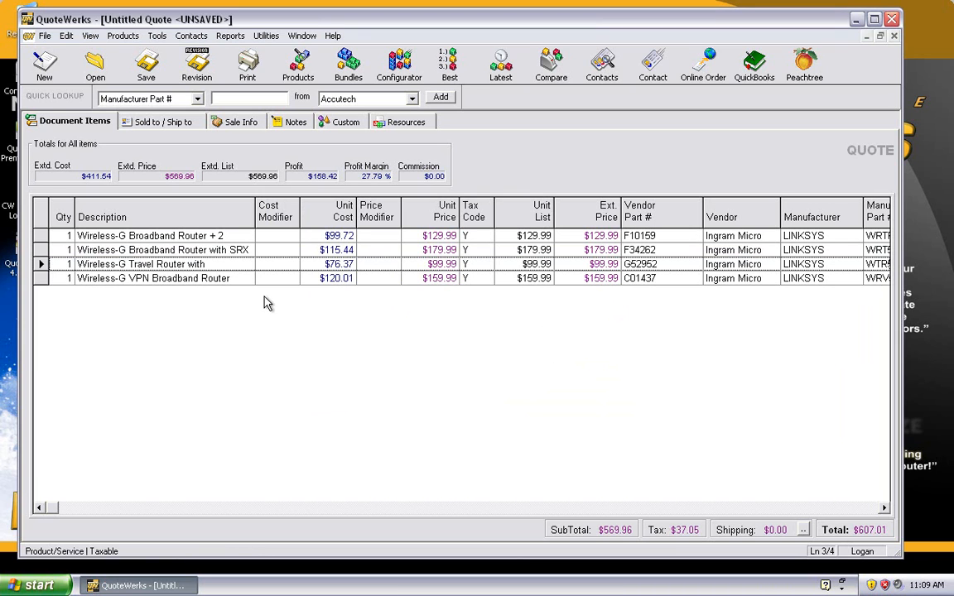
{"action": "mouse_move", "coordinate": [197, 156]}
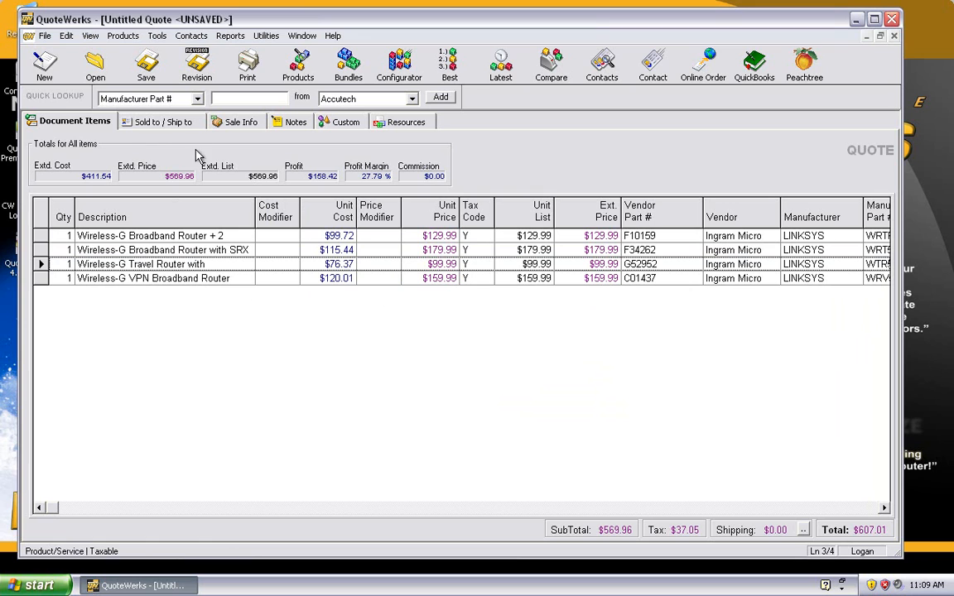